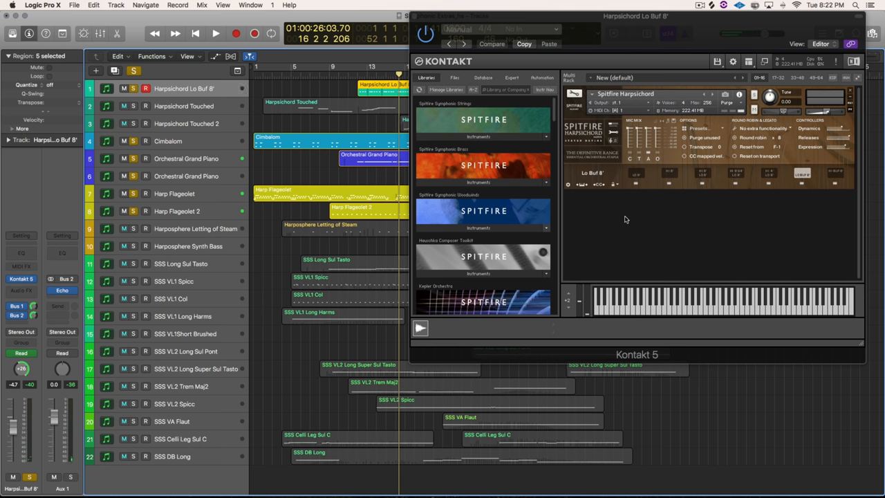
- Select the Harpsichord Touched track to show its Kontakt 5 instance with the Touched MW patch
left_click(183, 106)
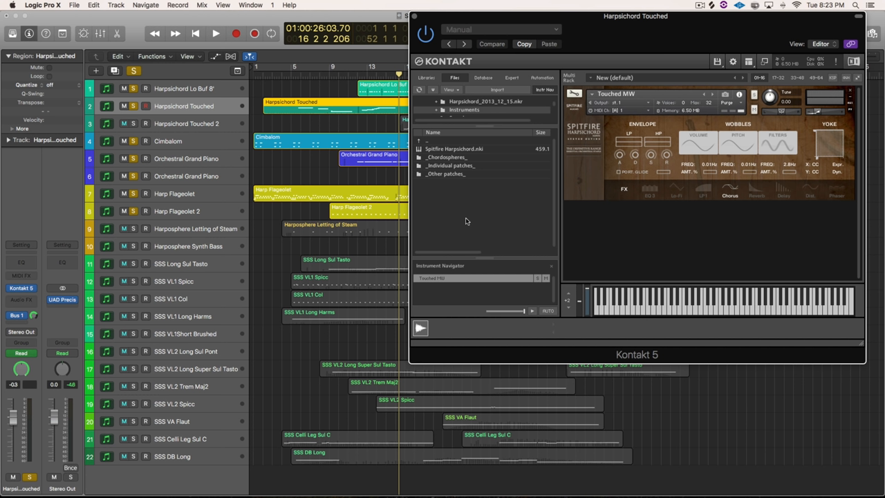
mouse_move(576, 272)
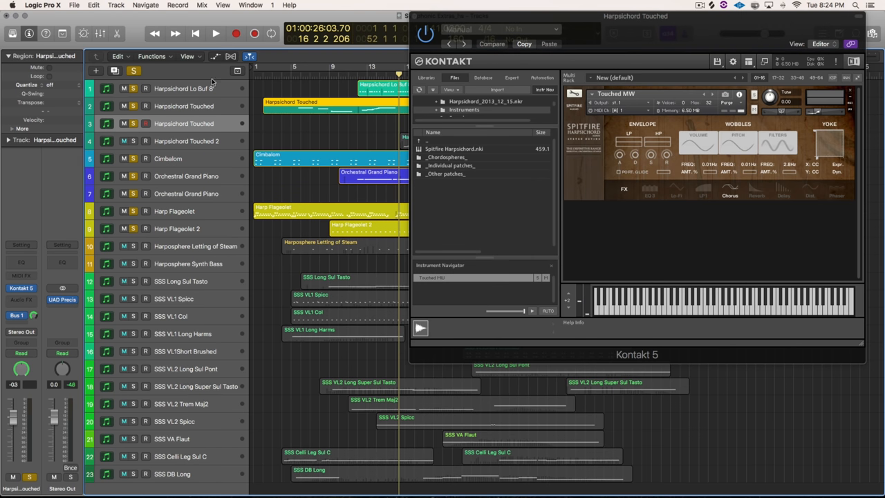
mouse_move(356, 146)
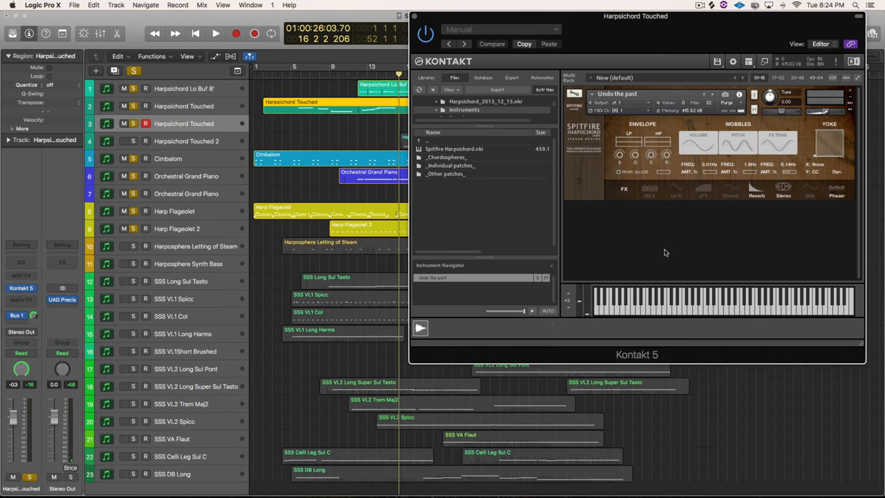
mouse_move(714, 198)
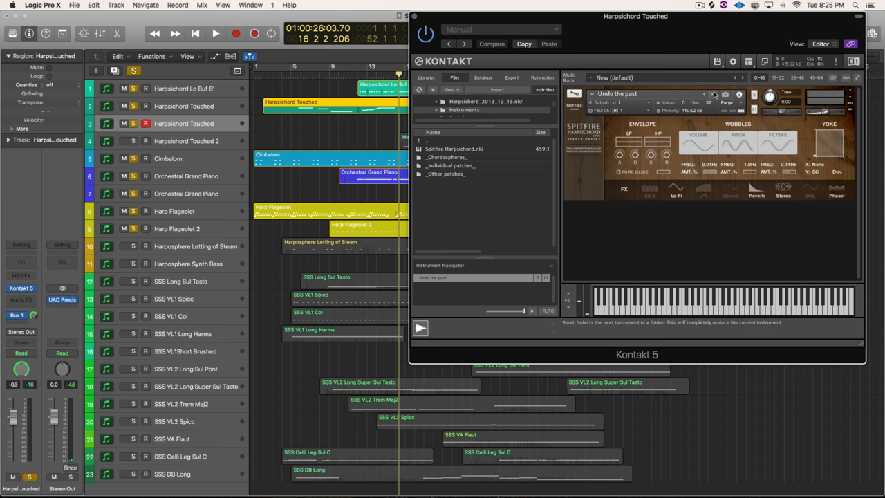
- Step Kontakt's instrument Next arrow from 'Undo the past' to the STBU MW patch
left_click(718, 95)
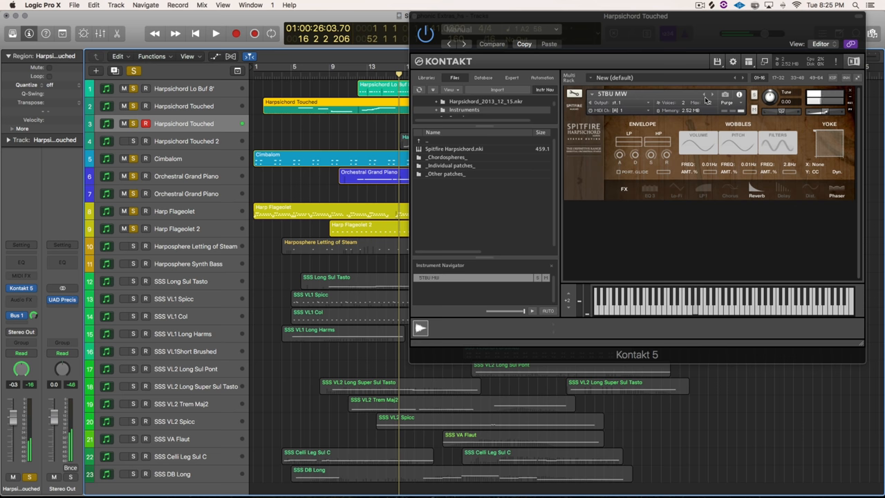